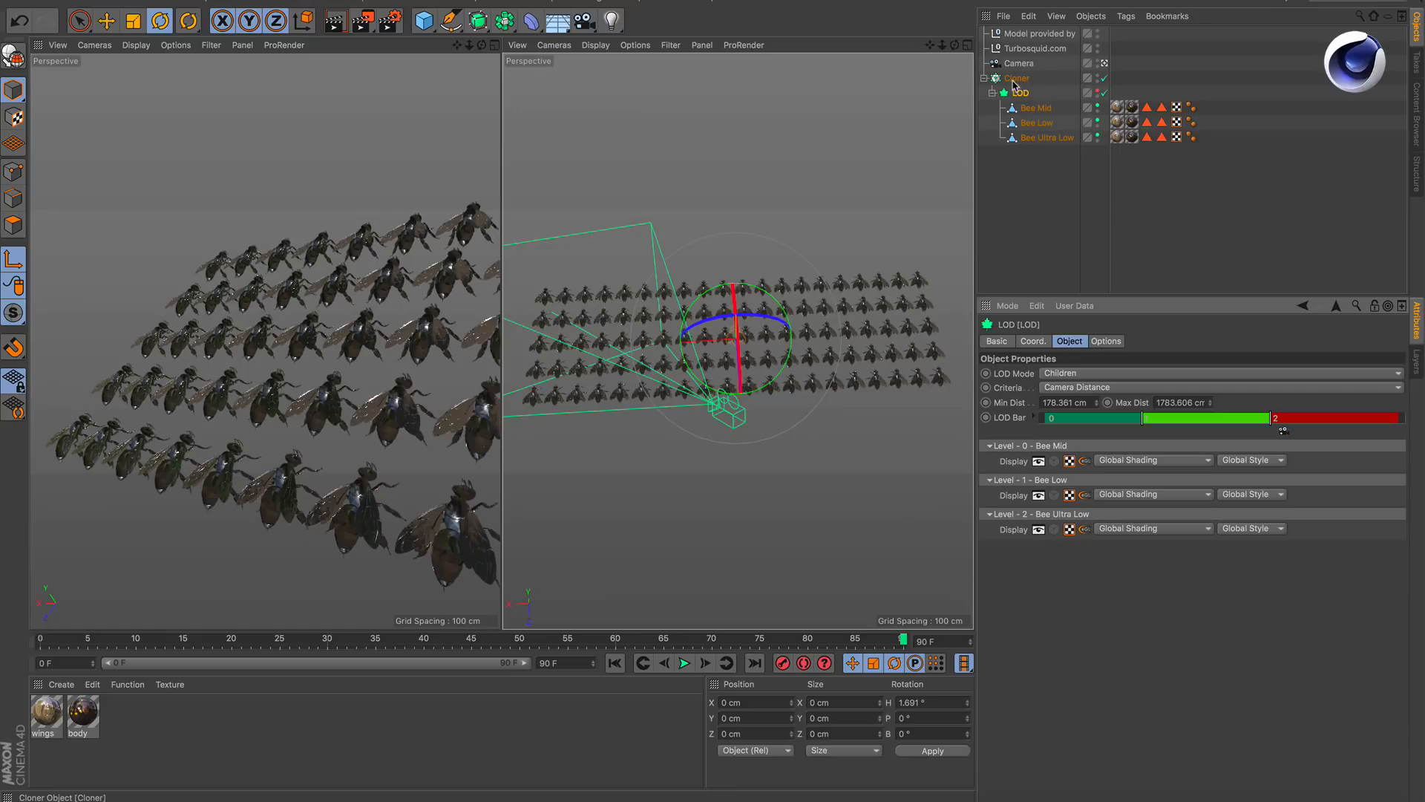
Enable Use Camera Clip in the LOD object's Options so bees outside the camera view are hidden.
{"action": "left_click", "coordinate": [1018, 62]}
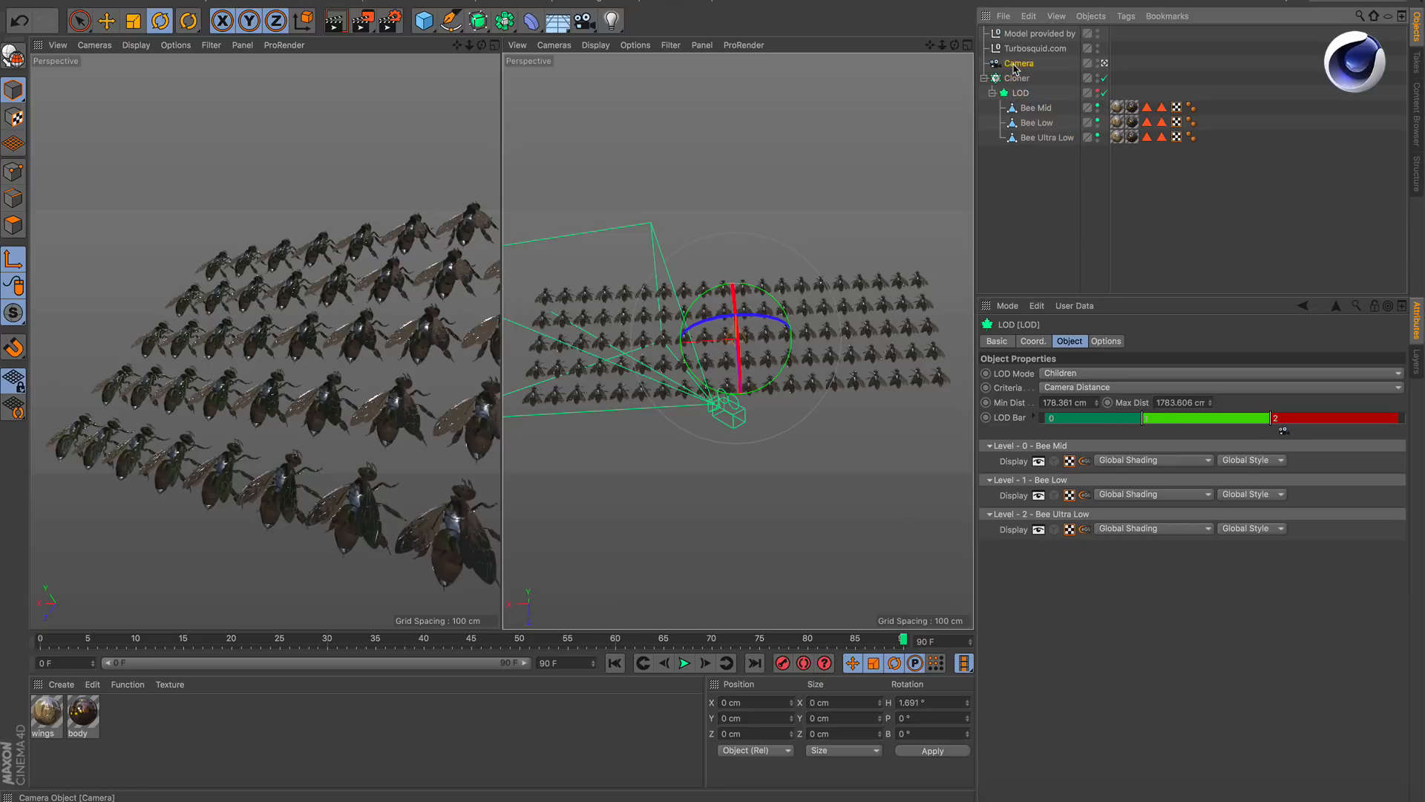
{"action": "left_click", "coordinate": [1018, 62]}
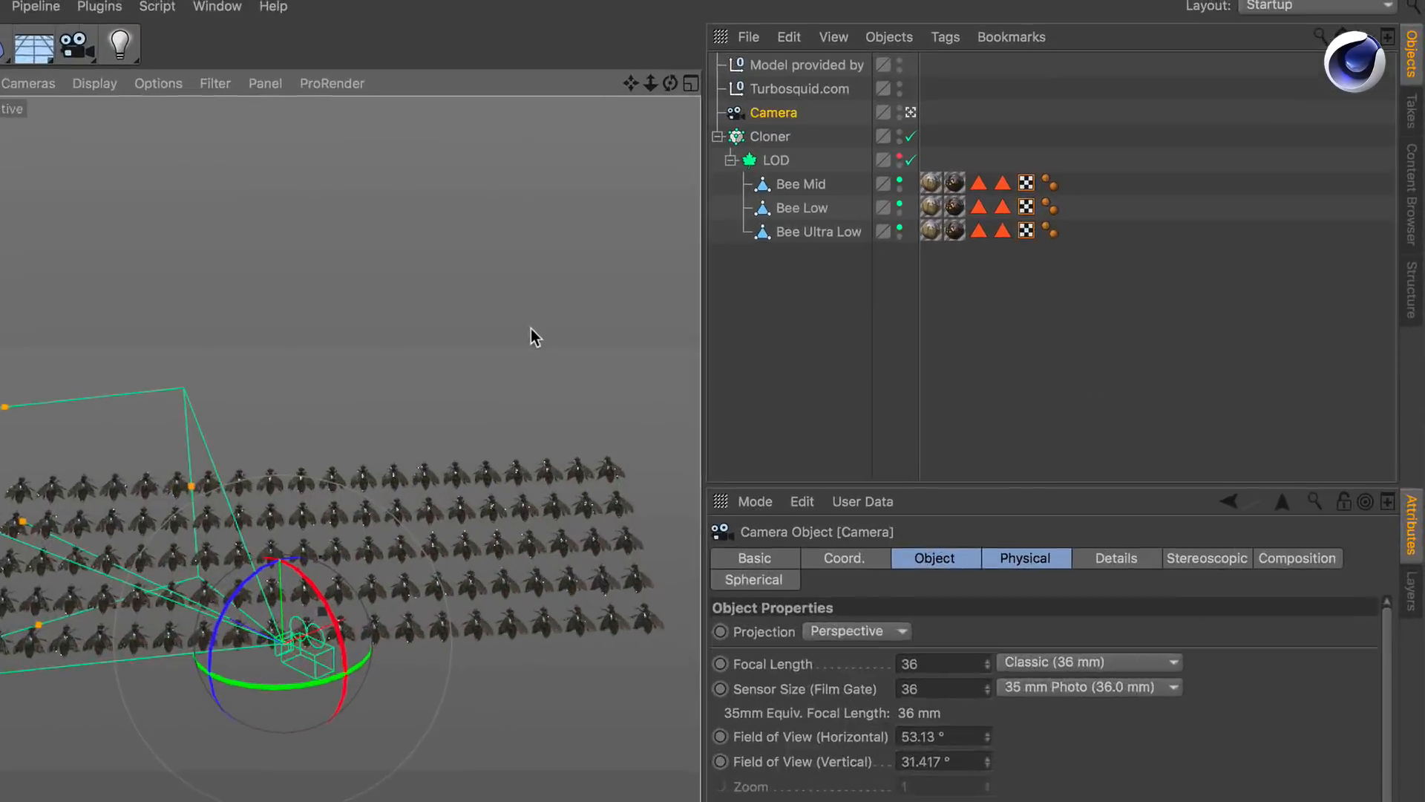
{"action": "left_click", "coordinate": [777, 161]}
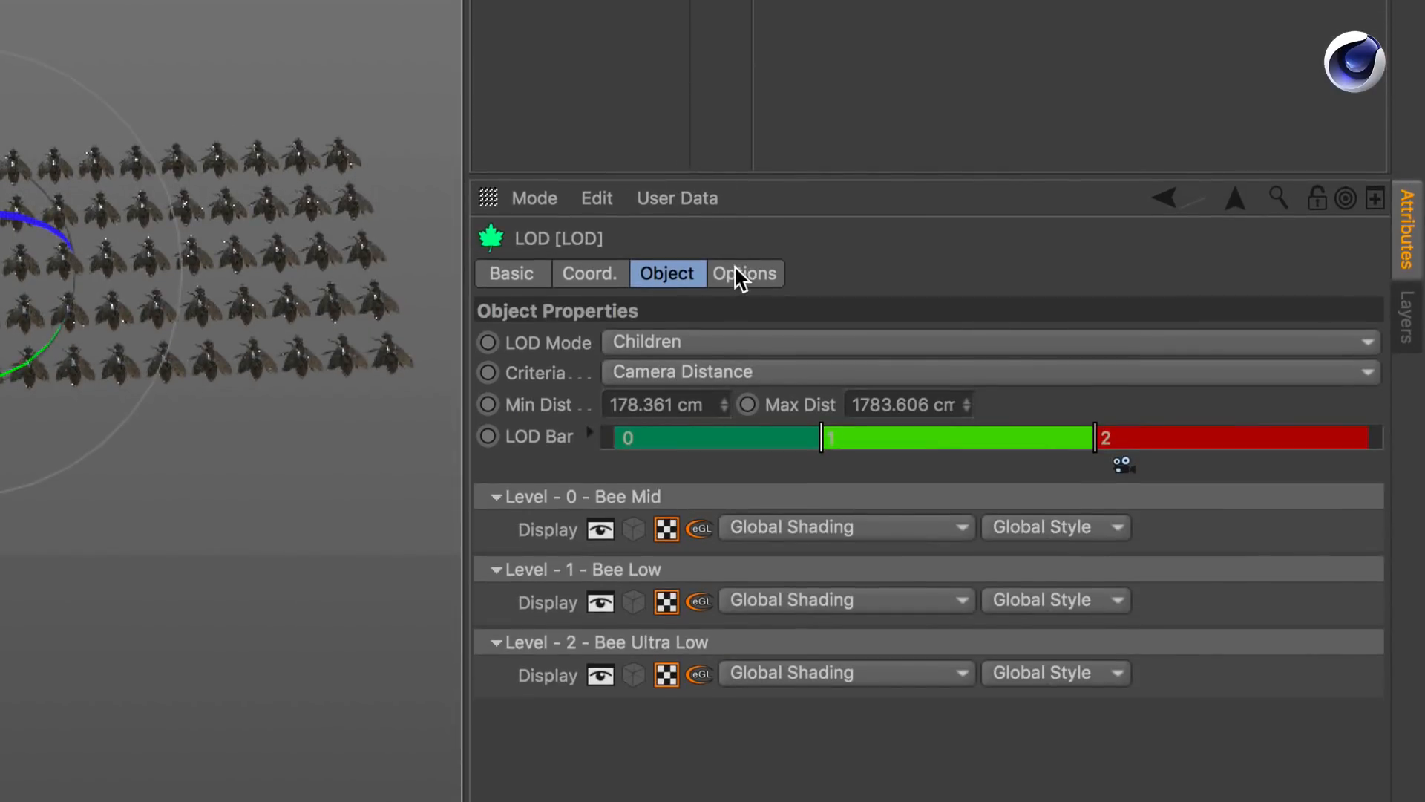
{"action": "left_click", "coordinate": [744, 273]}
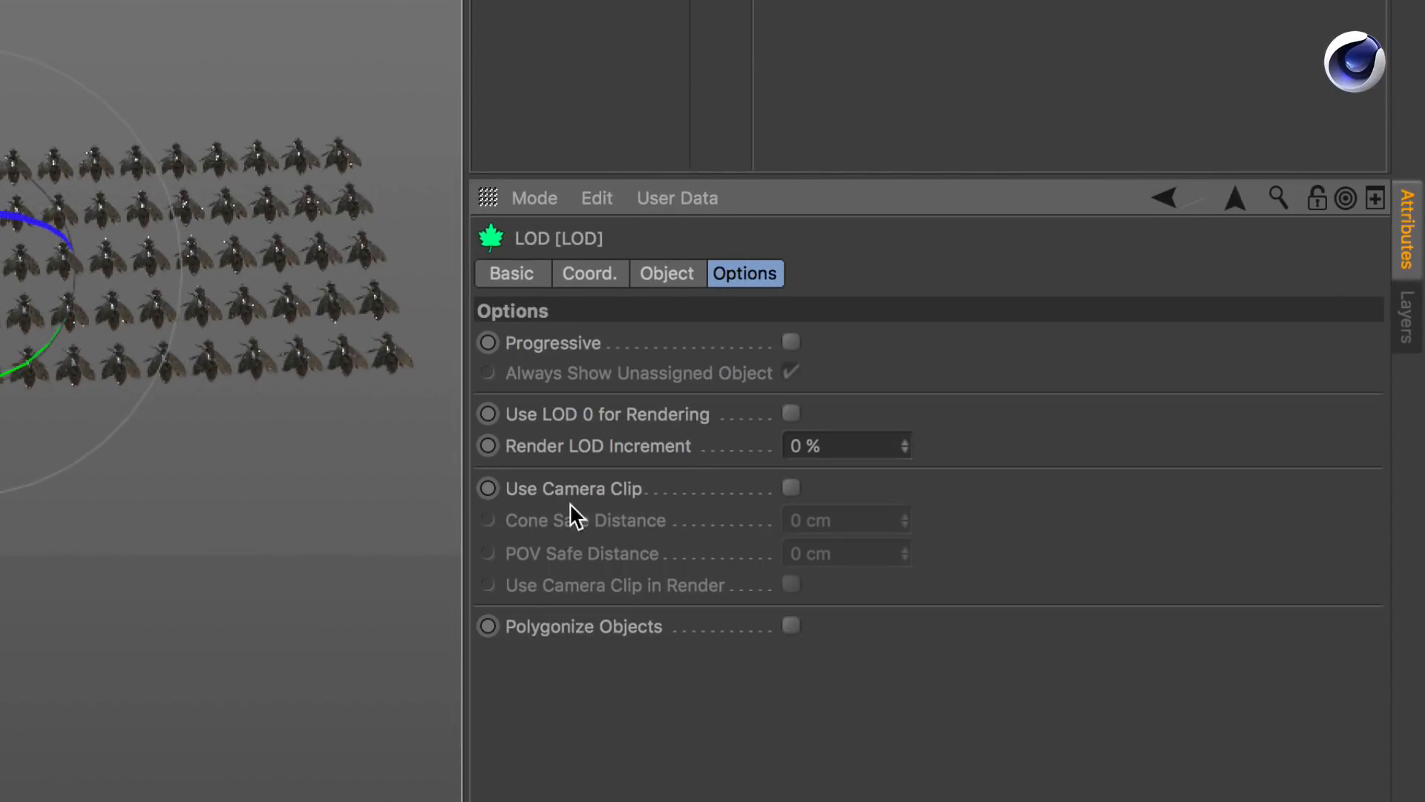
{"action": "mouse_move", "coordinate": [795, 496]}
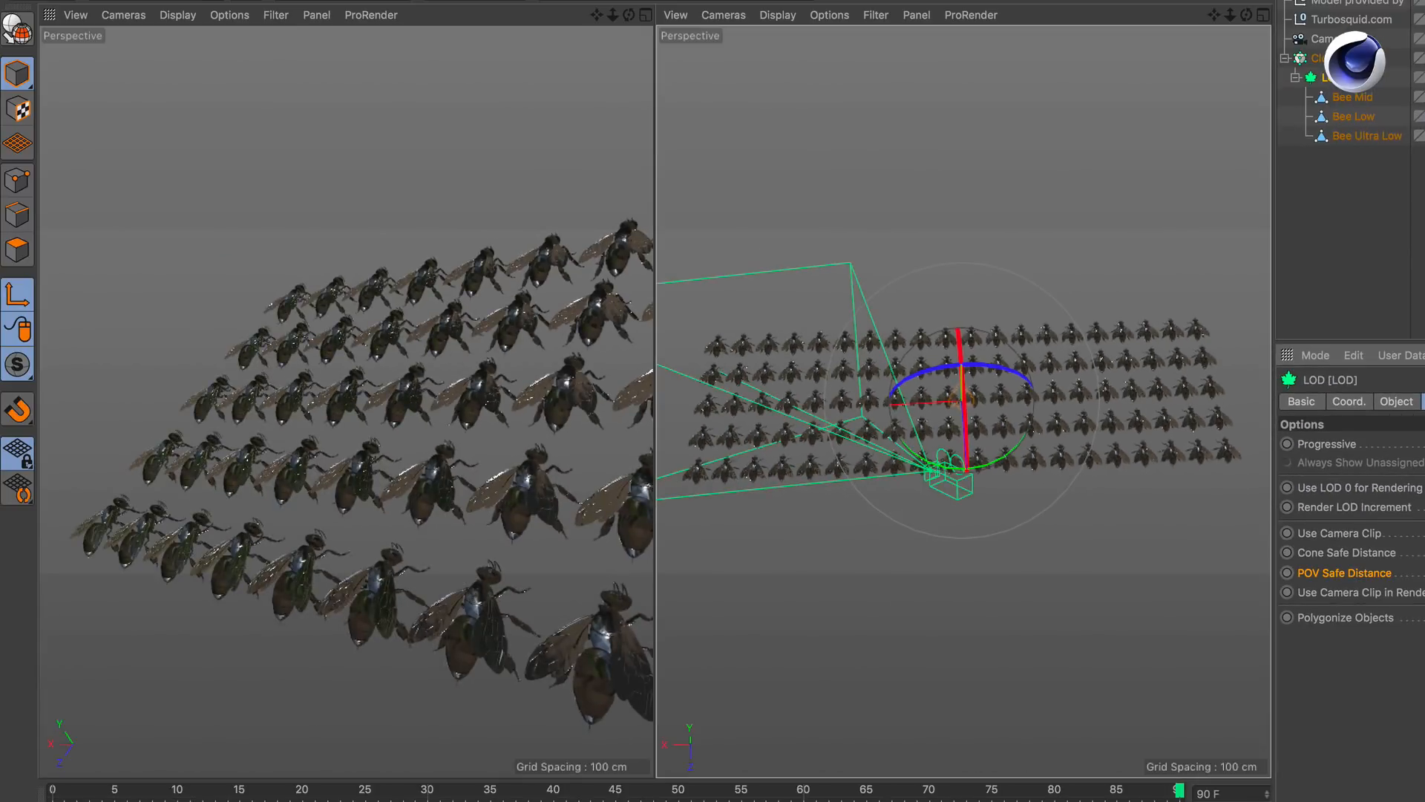
{"action": "left_click", "coordinate": [1330, 39]}
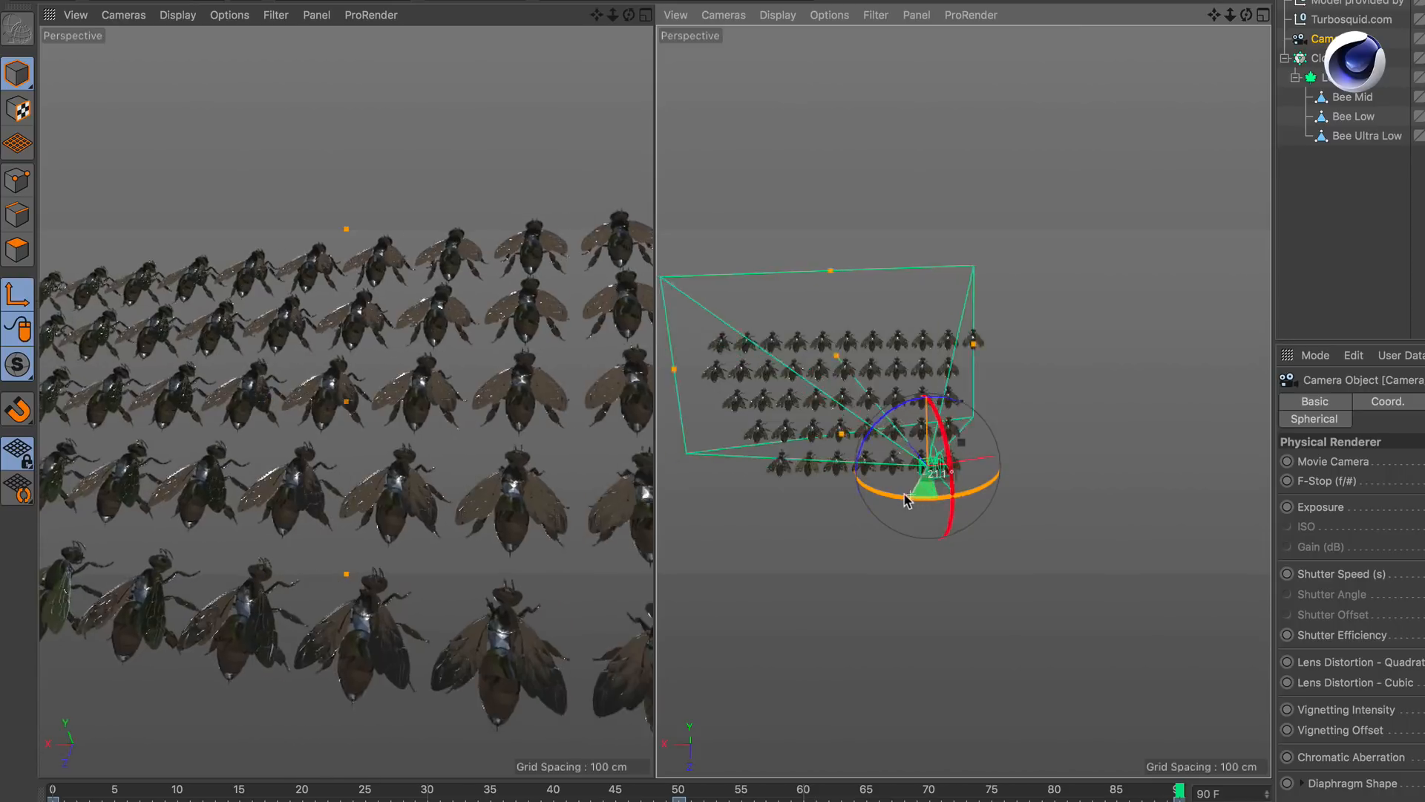